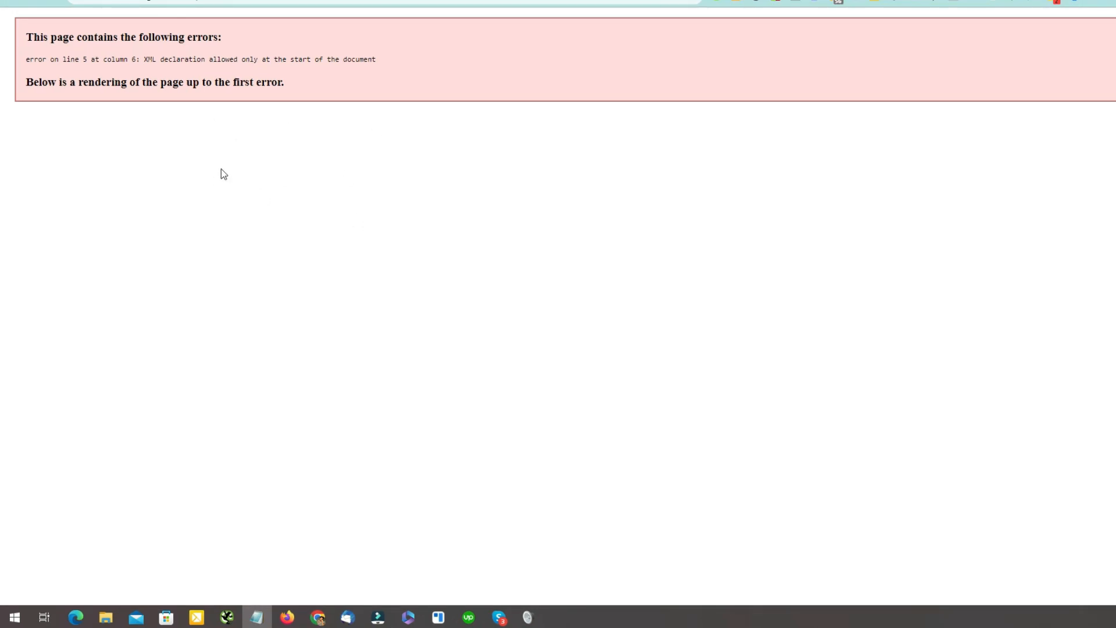
pyautogui.moveTo(309, 193)
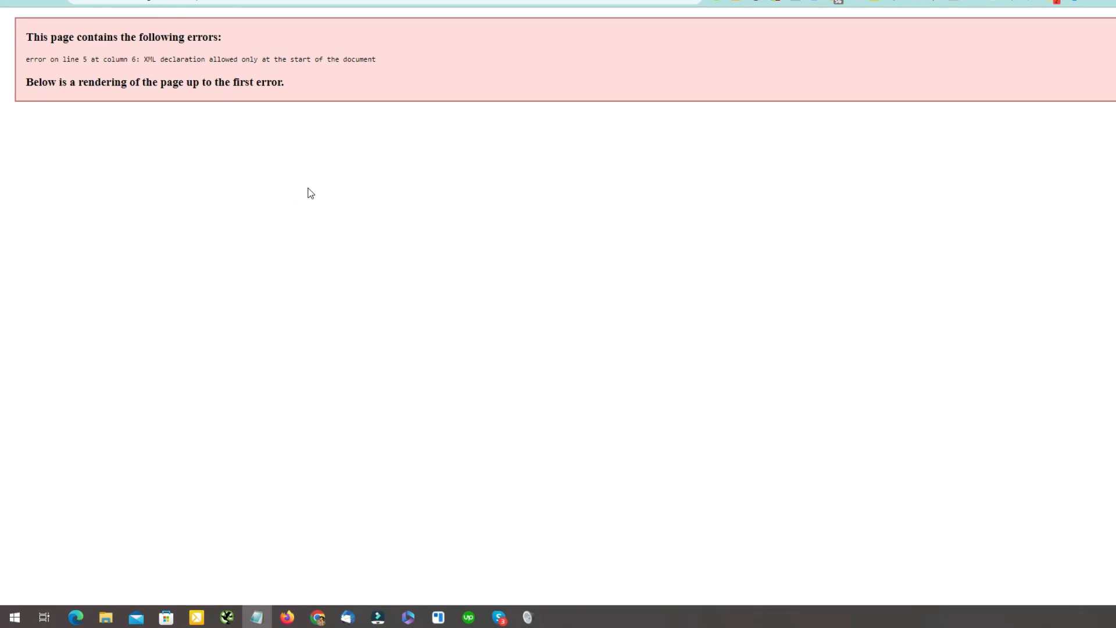
# - Highlight the XML declaration error text and its line number 5 on the sitemap page
pyautogui.moveTo(26, 59); pyautogui.dragTo(232, 59)
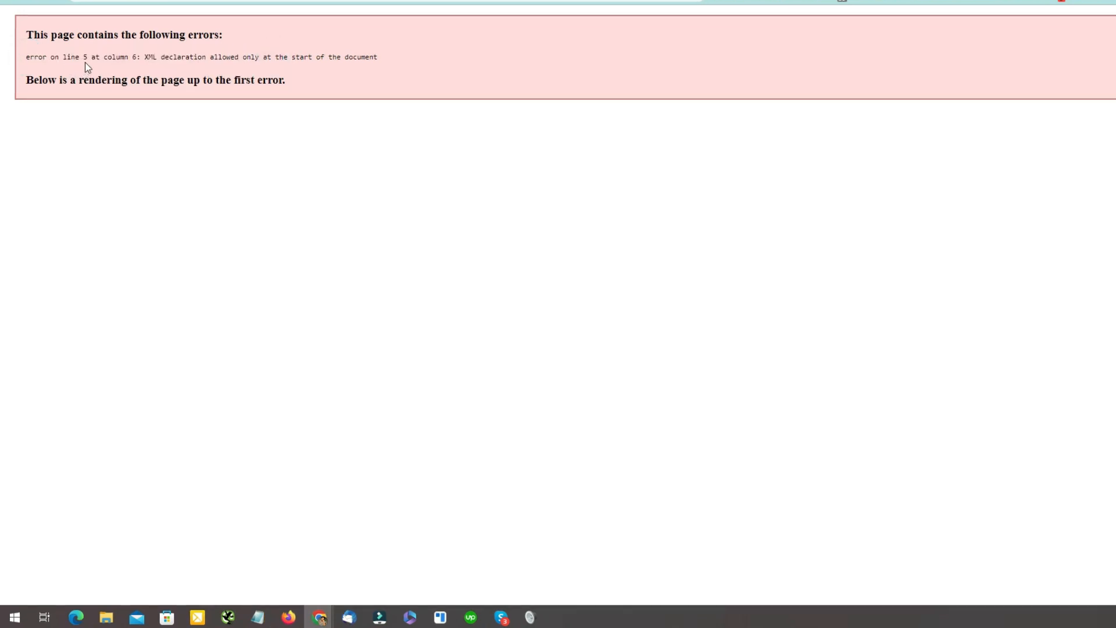
pyautogui.moveTo(90, 70)
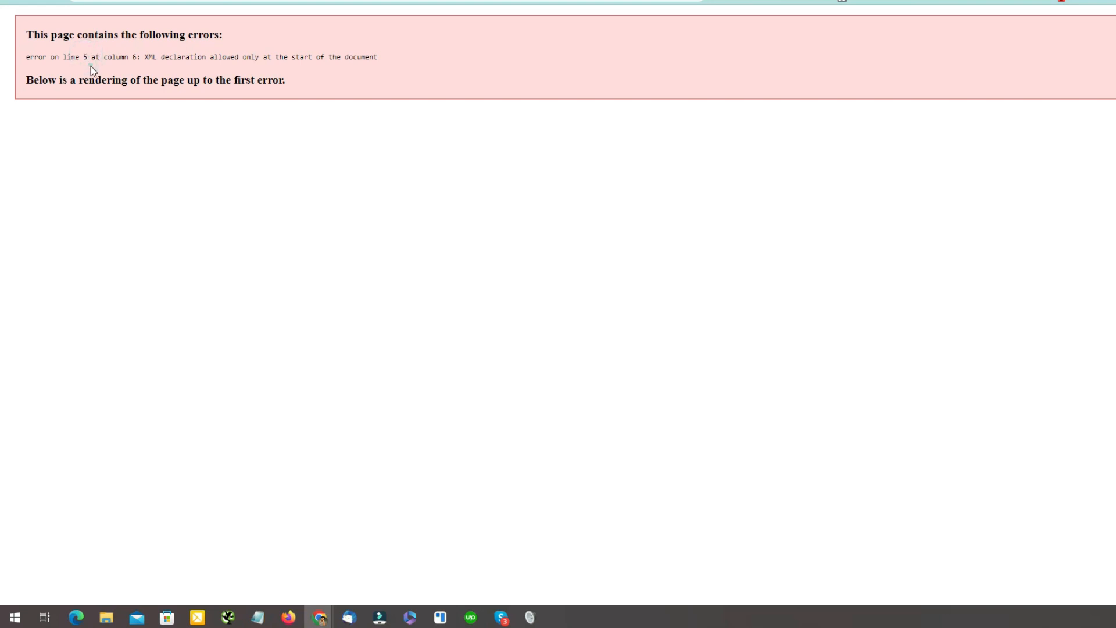
pyautogui.doubleClick(84, 57)
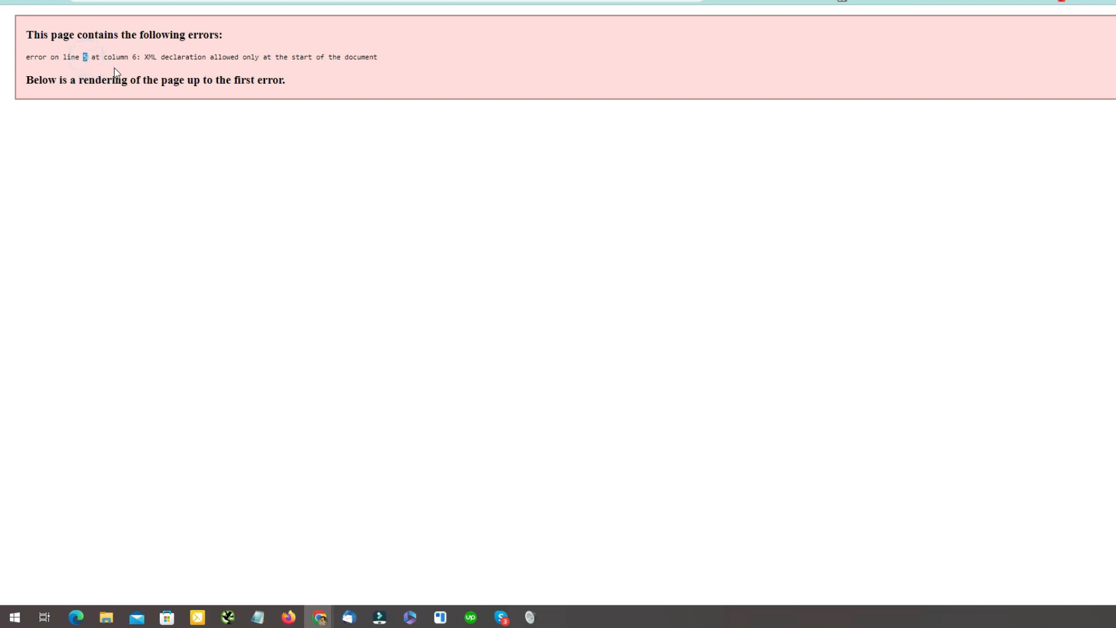
pyautogui.click(147, 68)
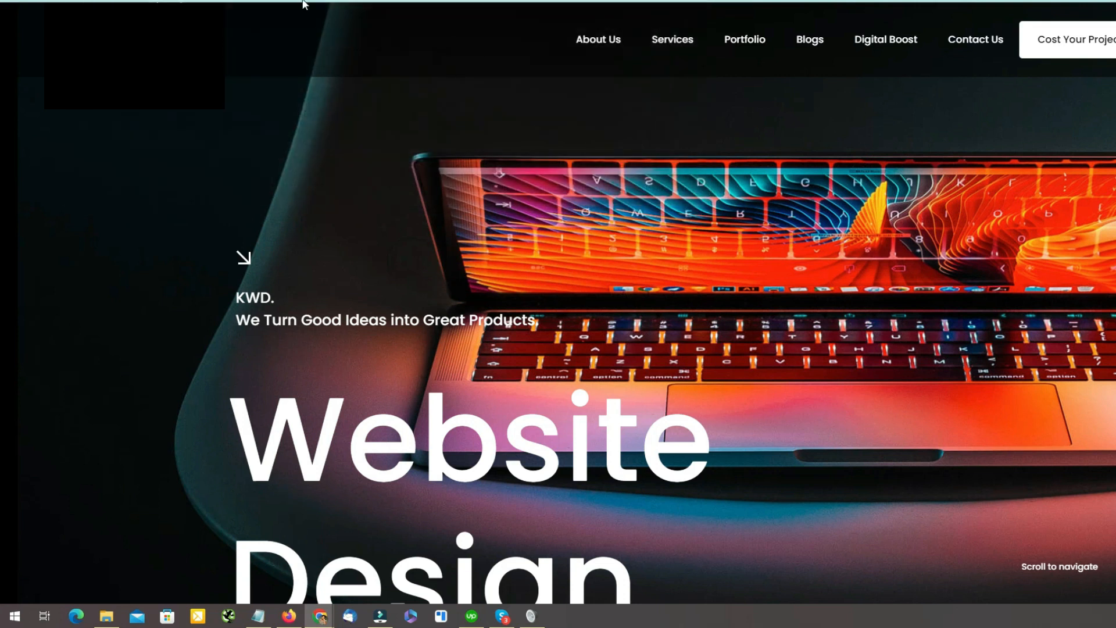
# - Sign in to the WordPress admin area and reach the Dashboard
pyautogui.click(659, 256)
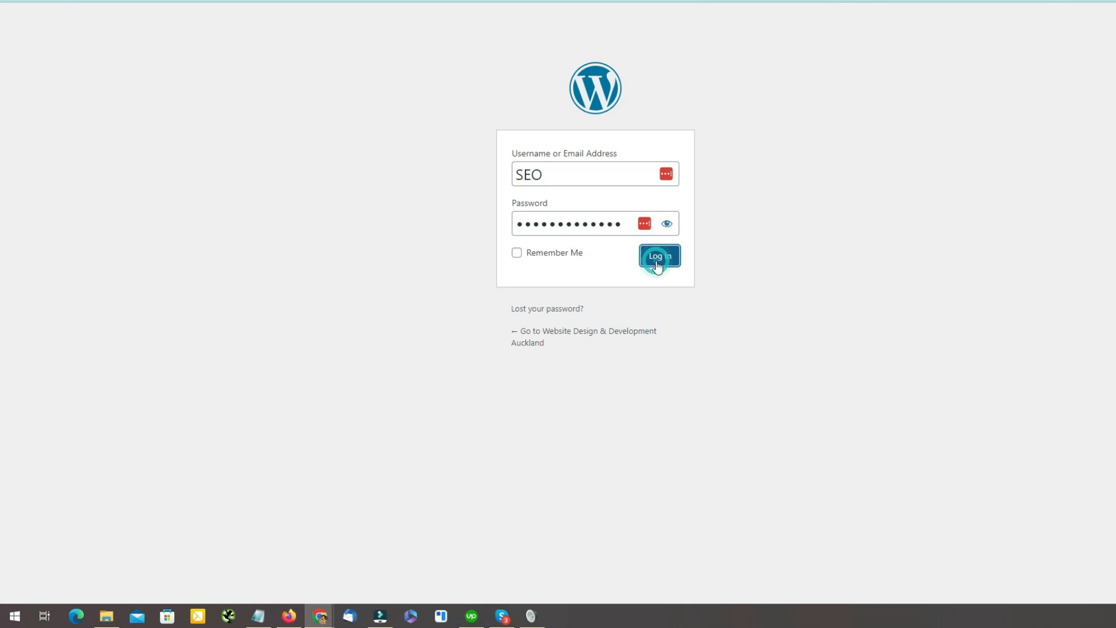
pyautogui.click(658, 257)
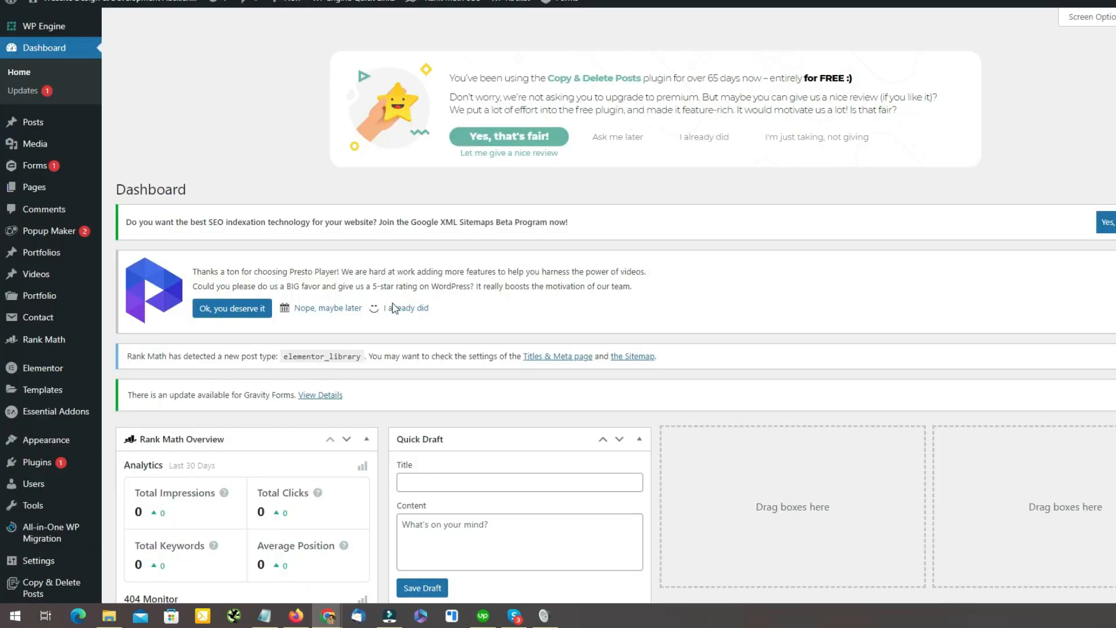
pyautogui.moveTo(138, 235)
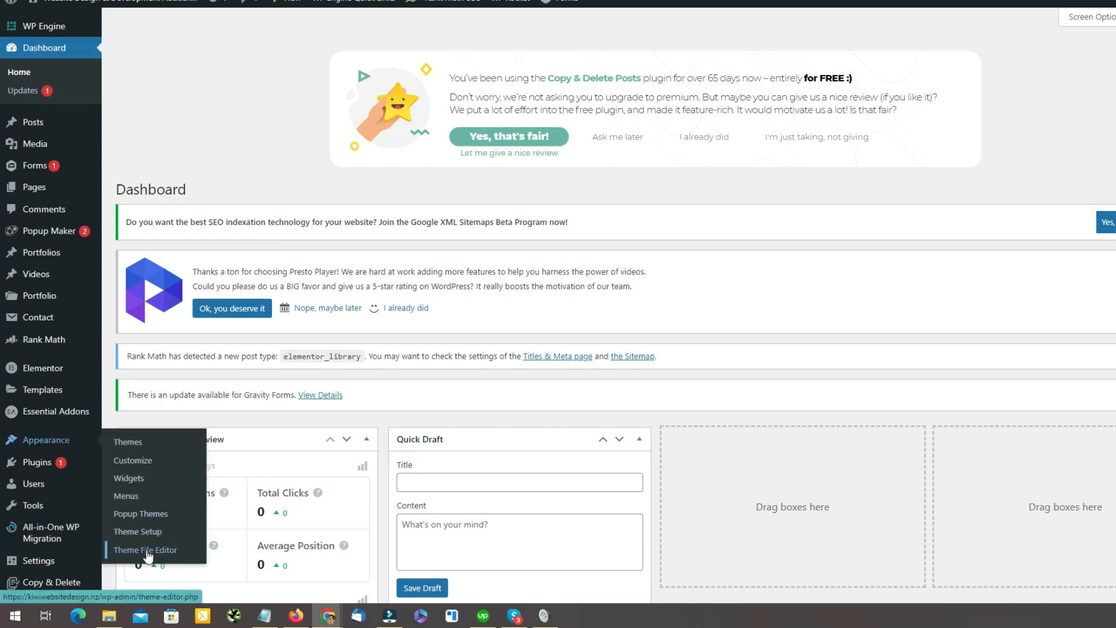
pyautogui.moveTo(201, 242)
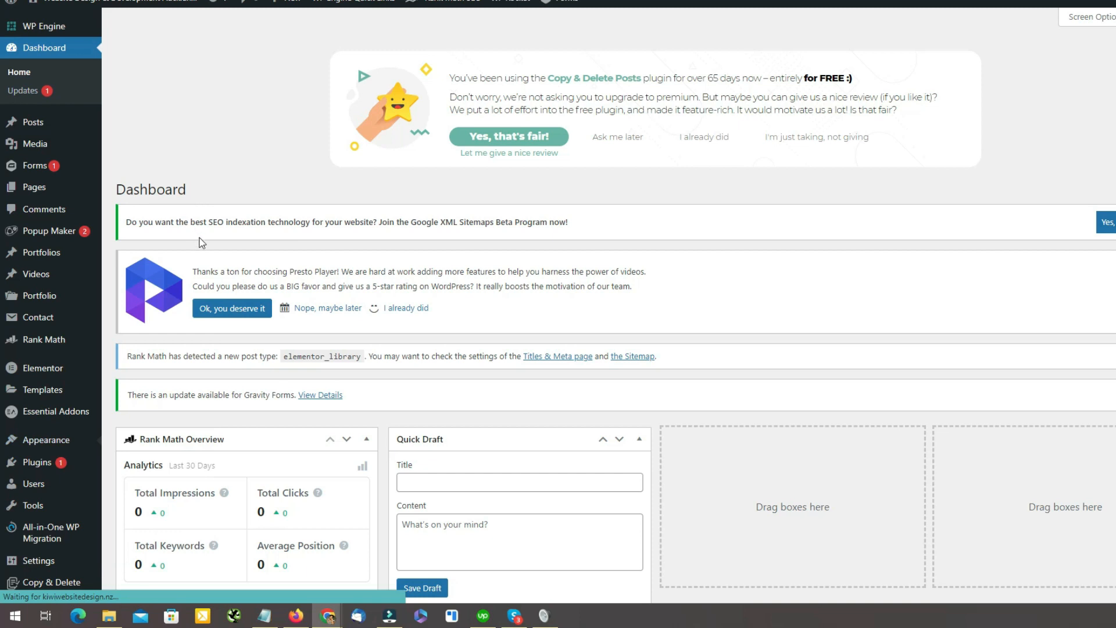
# - Load the Humpton Child theme's functions.php in the Theme File Editor
pyautogui.click(41, 525)
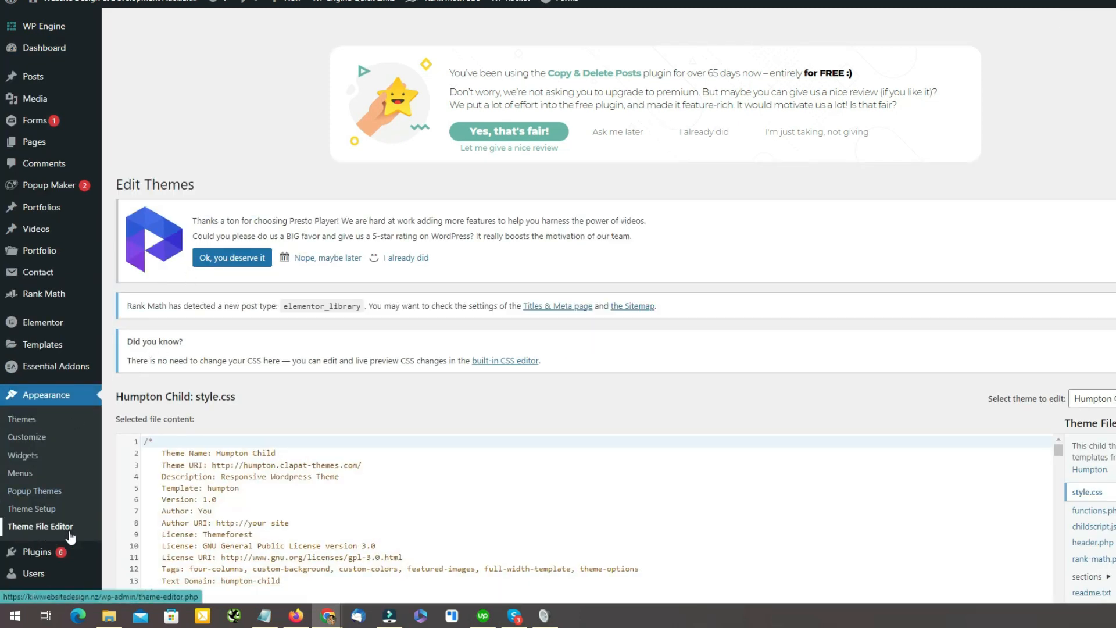
pyautogui.scroll(-3)
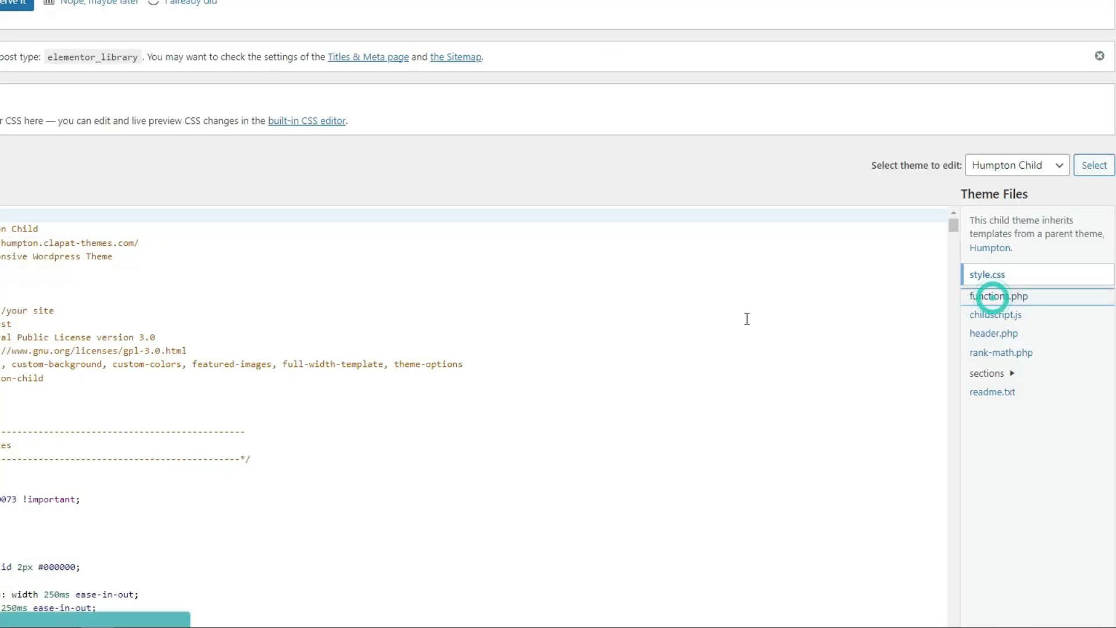
pyautogui.click(999, 297)
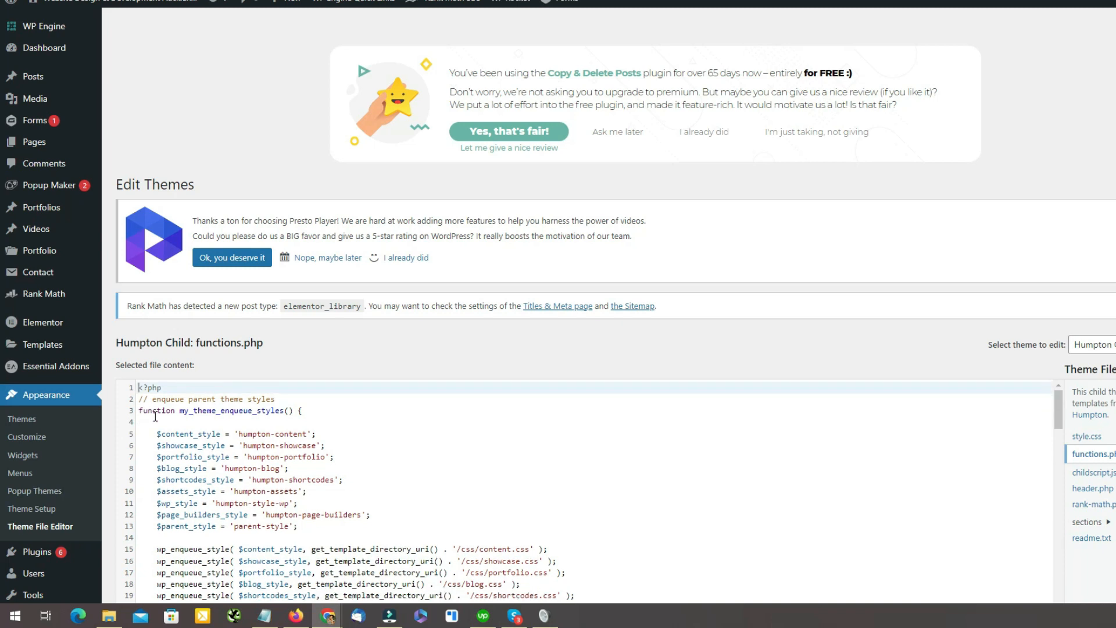
# - Move to the end of functions.php at the blank lines after the closing ?> tag
pyautogui.scroll(-3)
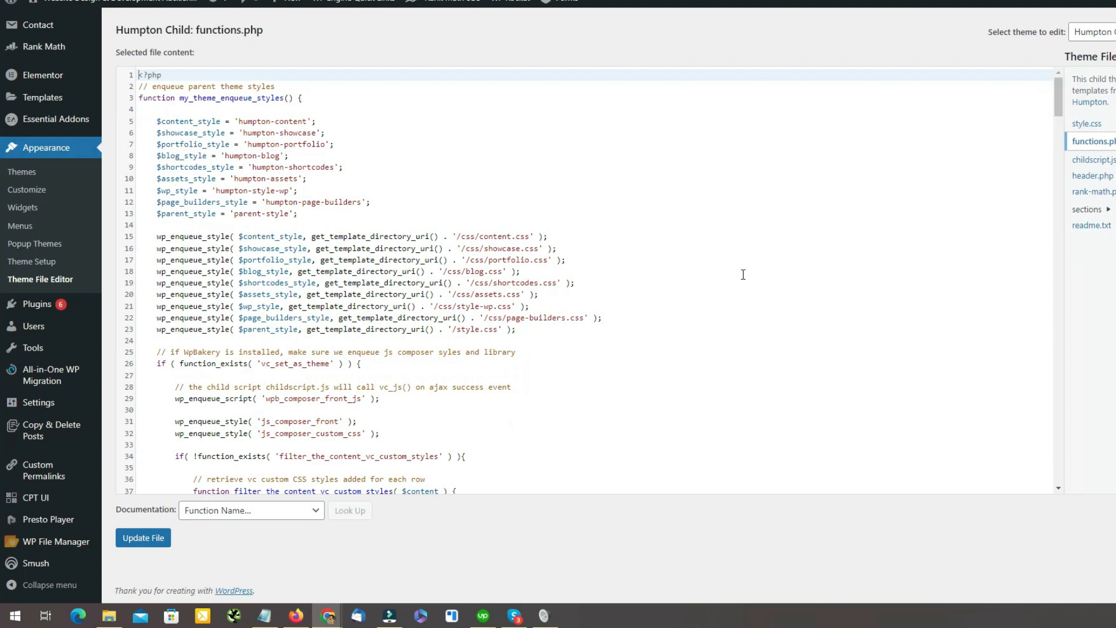
pyautogui.scroll(-3)
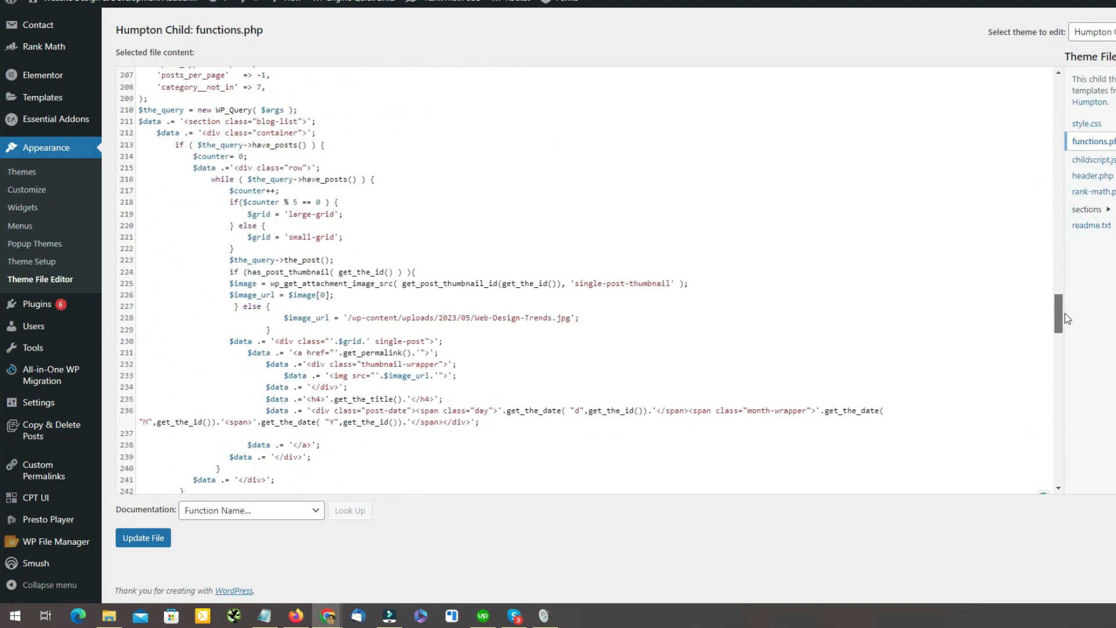
pyautogui.scroll(-3)
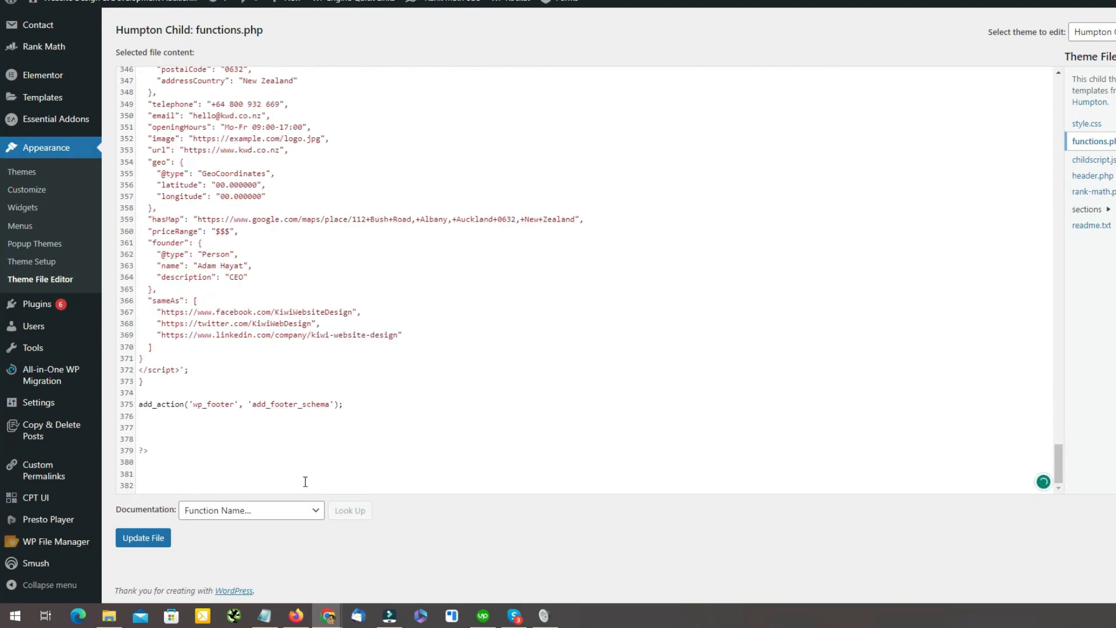
pyautogui.click(306, 485)
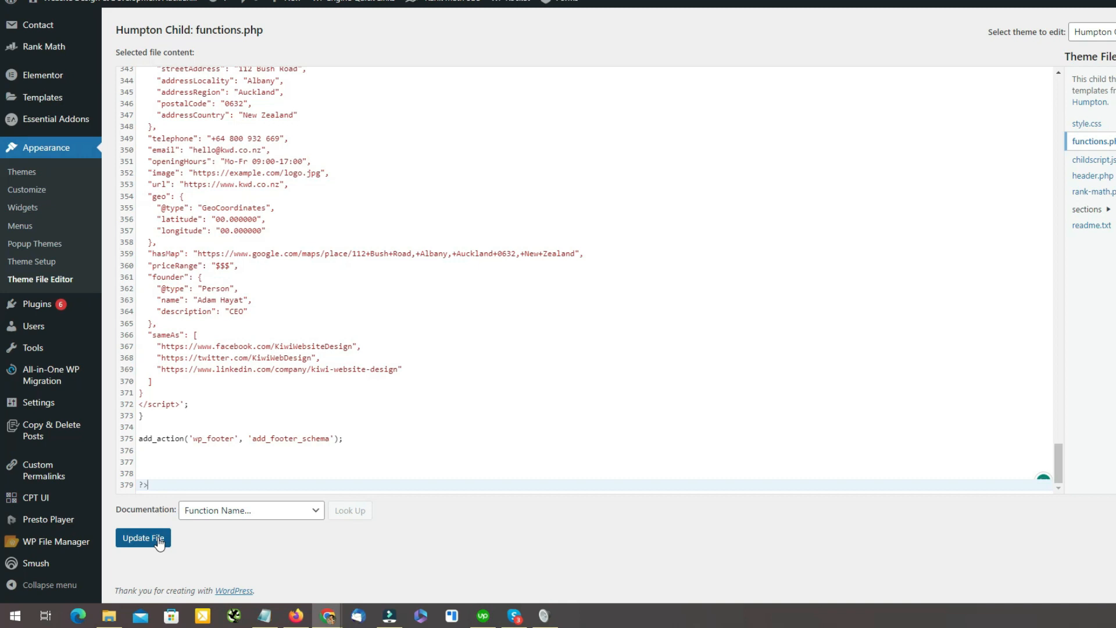
# - Save the cleaned functions.php with Update File so the sitemap index loads again
pyautogui.click(141, 537)
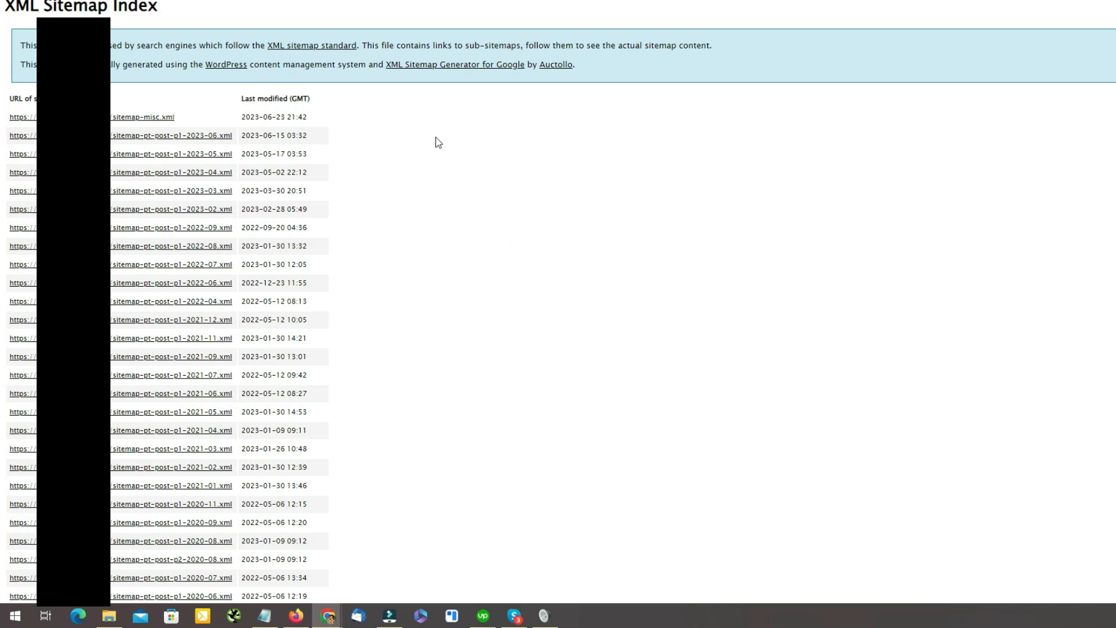
pyautogui.moveTo(477, 264)
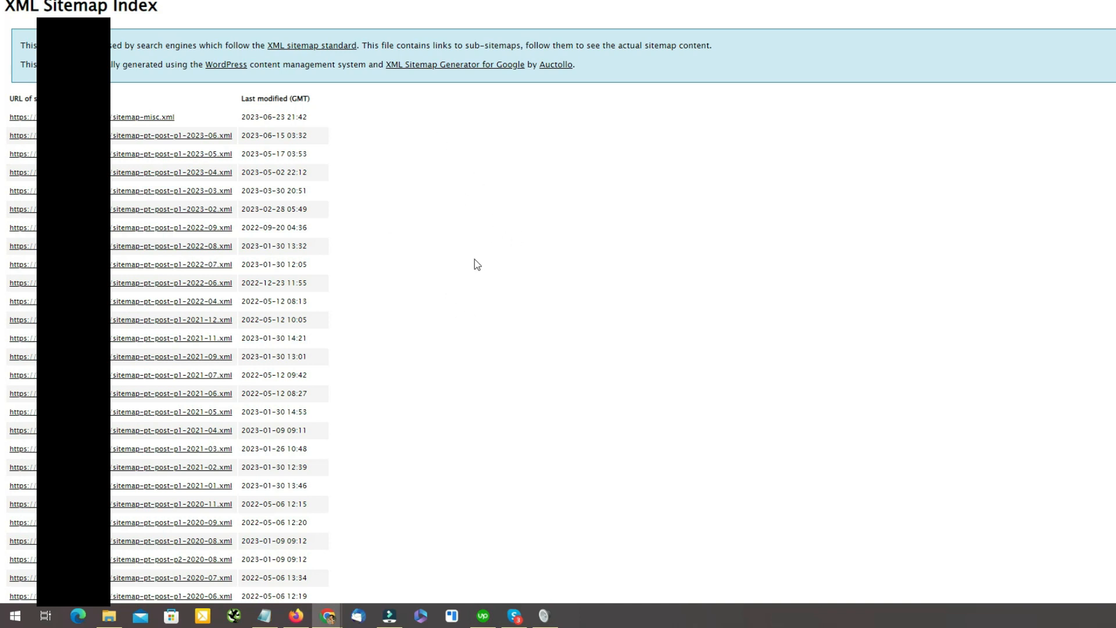